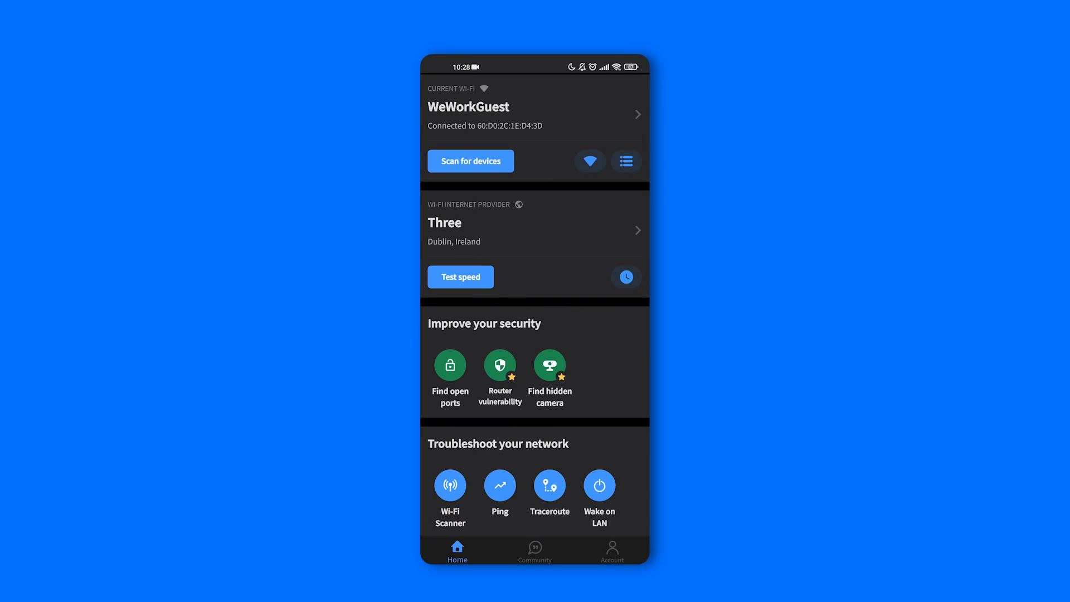
# Open the Fing Desktop product page and scroll to its connectivity, discovery and performance cards
pyautogui.click(471, 161)
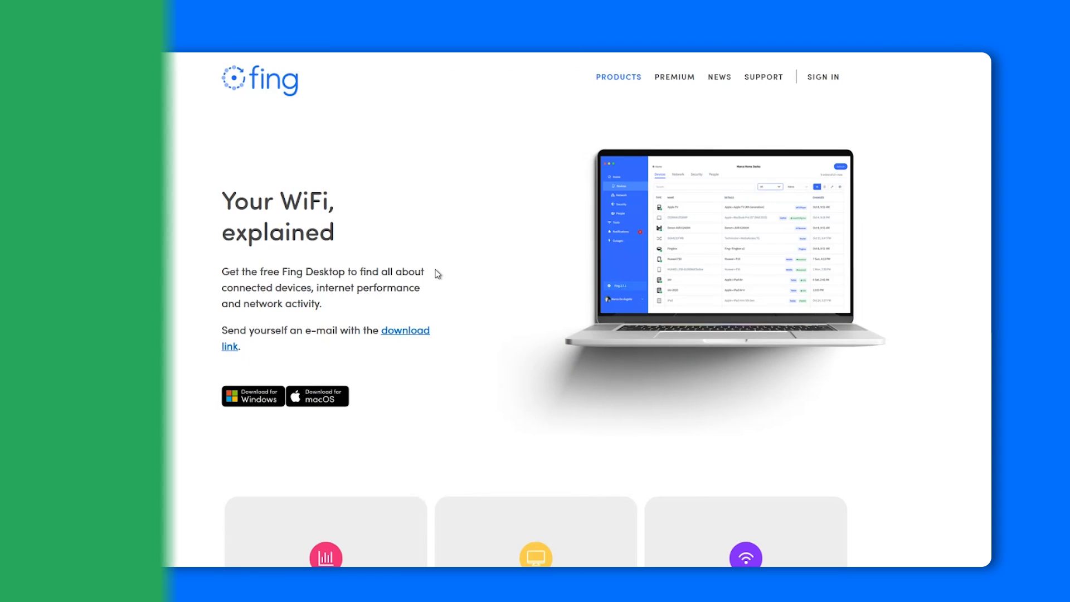
pyautogui.scroll(-3)
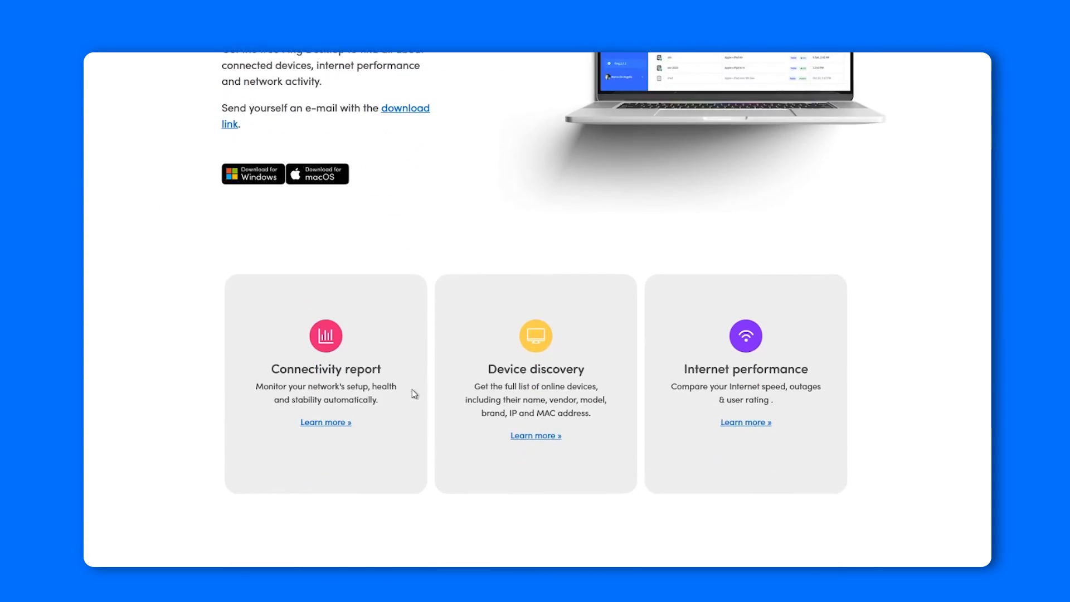
pyautogui.scroll(-3)
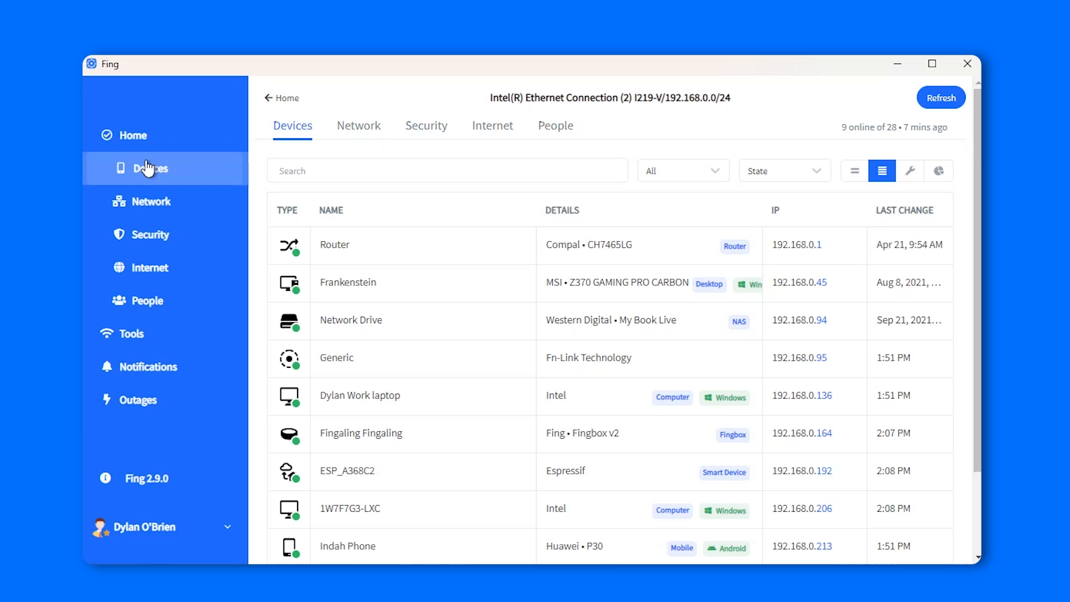
# Refresh the Fing Desktop device list and let the network scan run to 90%
pyautogui.scroll(-3)
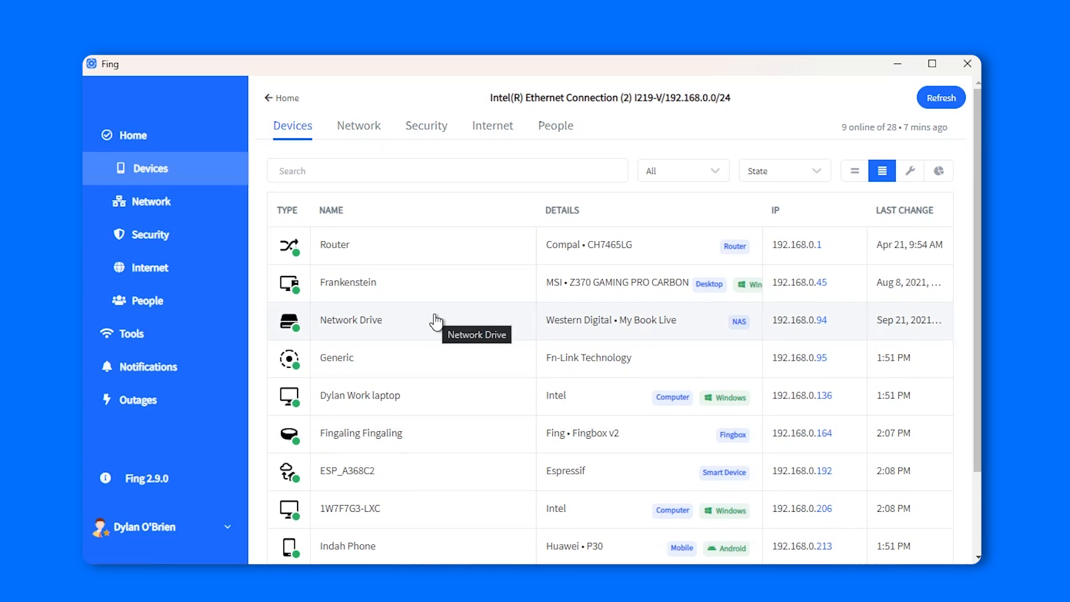
pyautogui.click(940, 97)
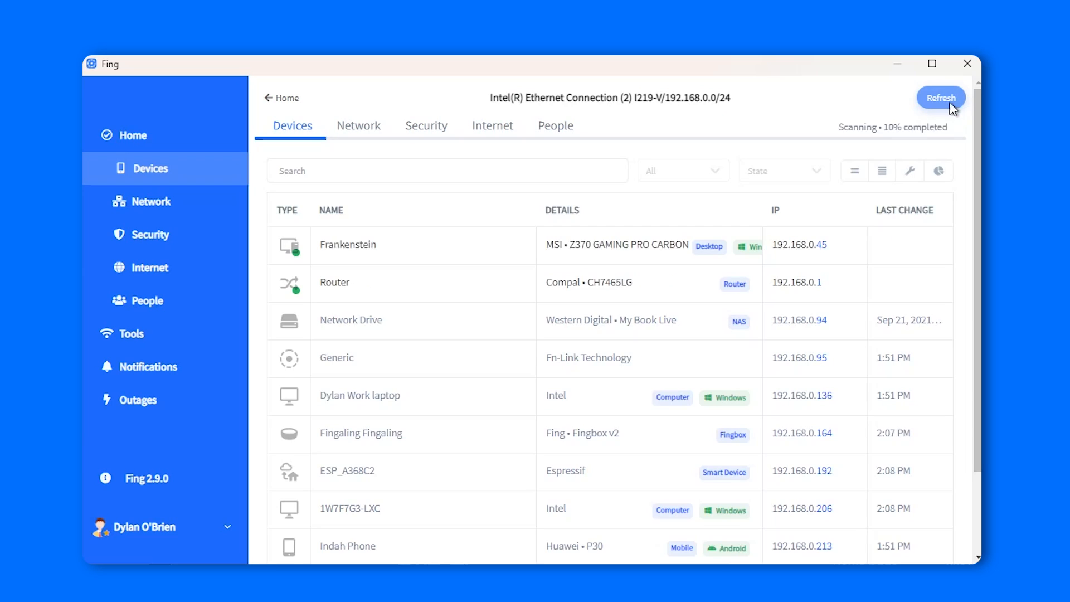
pyautogui.click(941, 97)
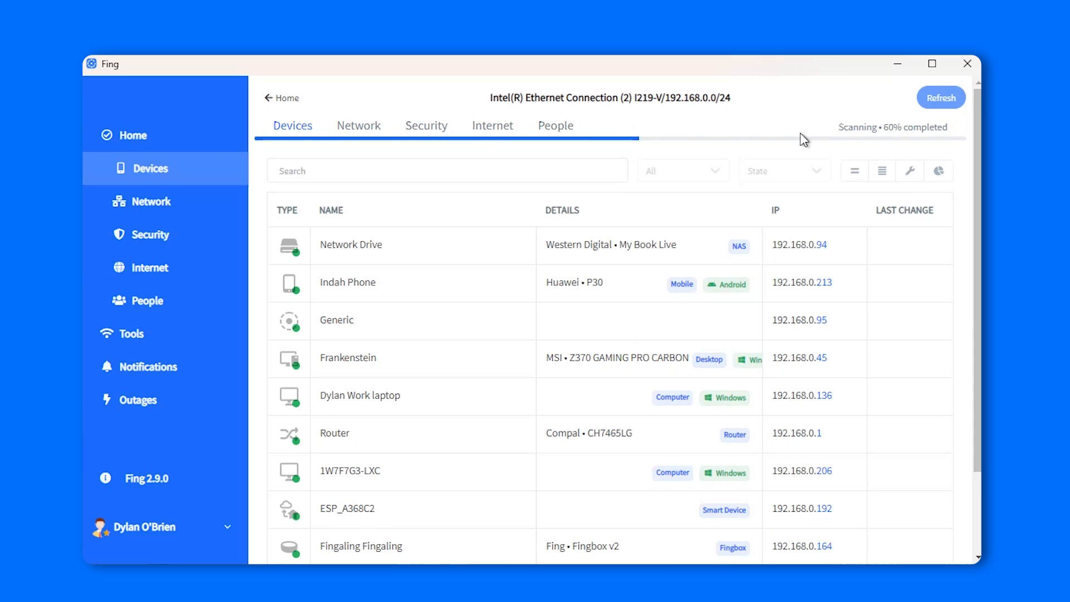
pyautogui.moveTo(641, 176)
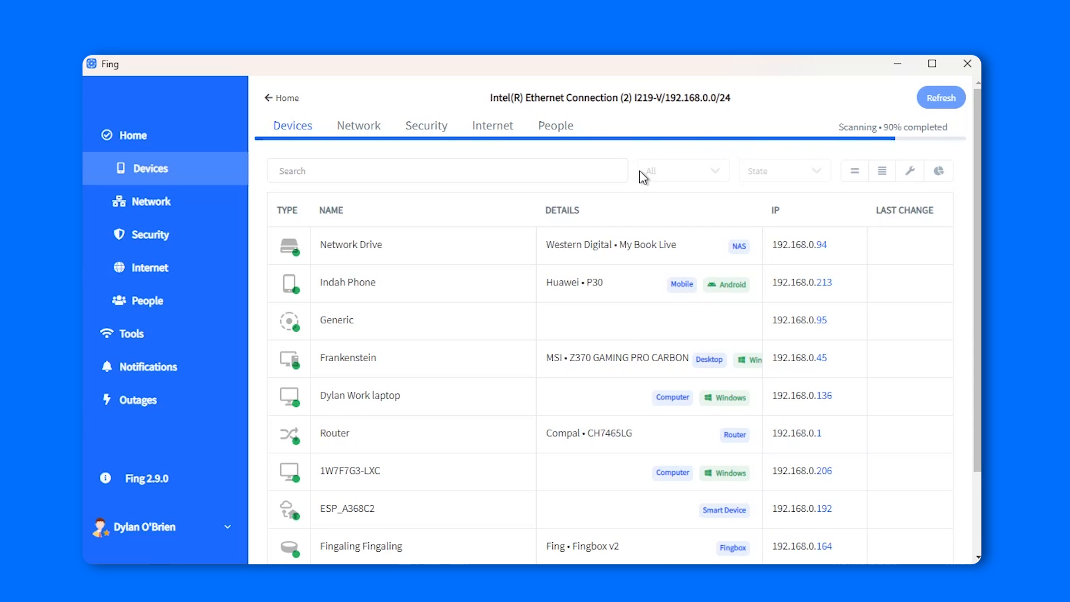
pyautogui.click(881, 170)
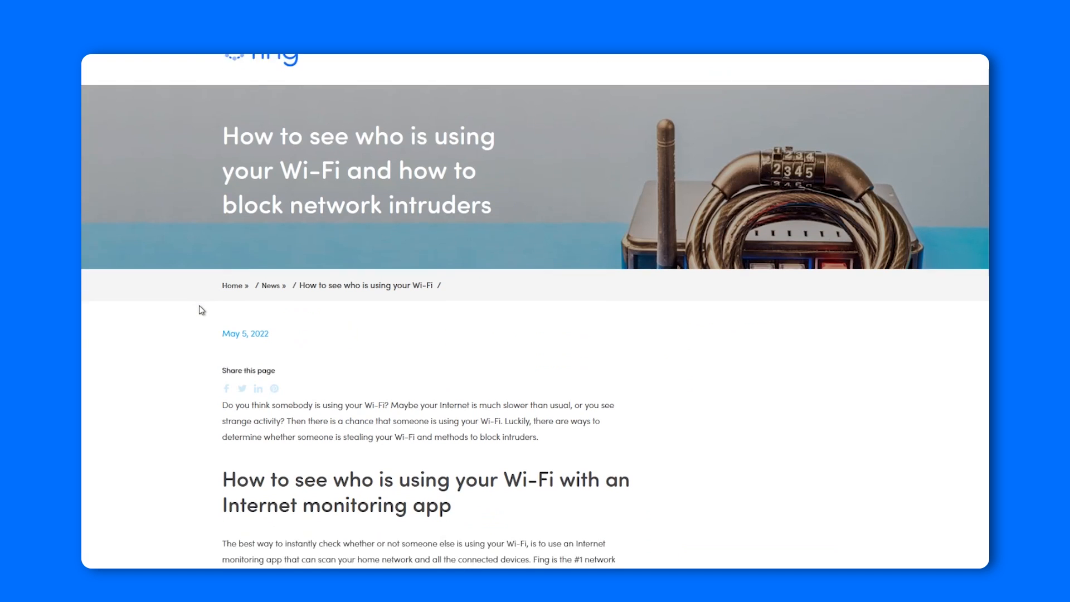
# Scroll the Wi-Fi intruder article past MAC filtering and password change to the download section
pyautogui.scroll(-3)
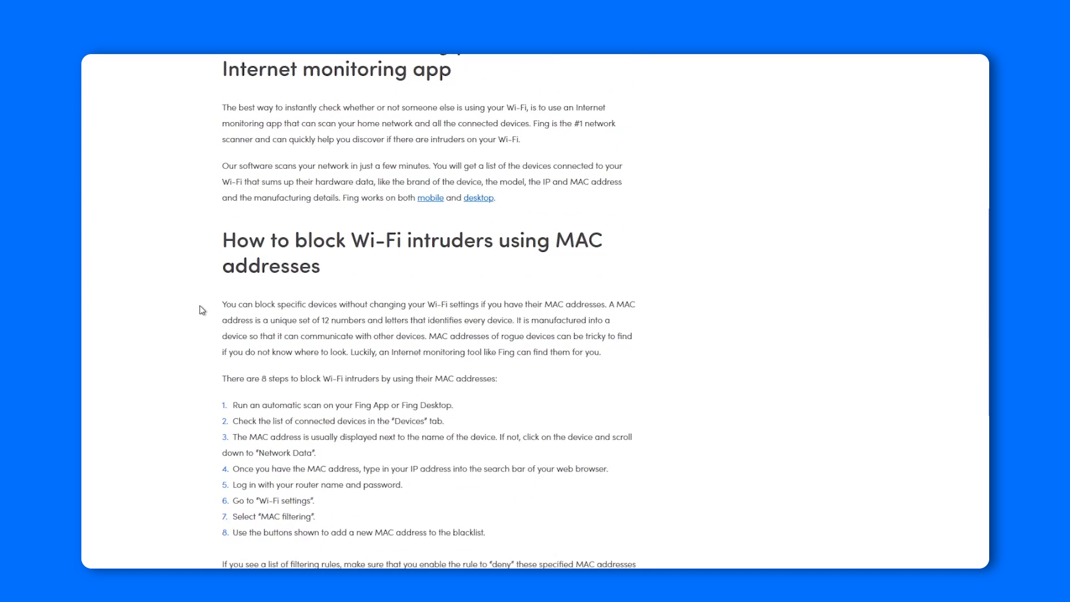
pyautogui.scroll(-3)
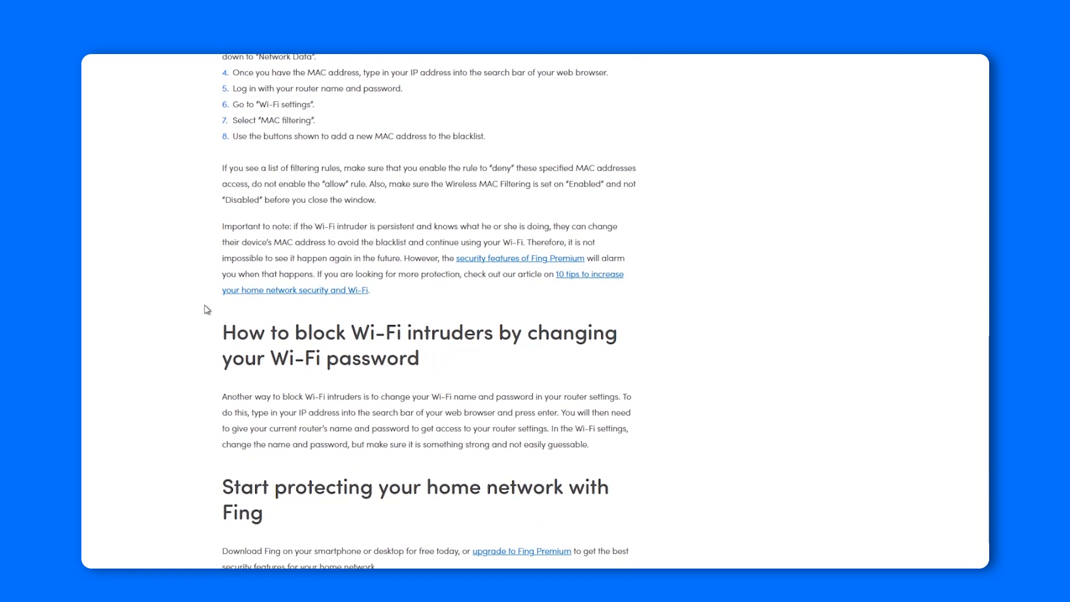
pyautogui.scroll(-3)
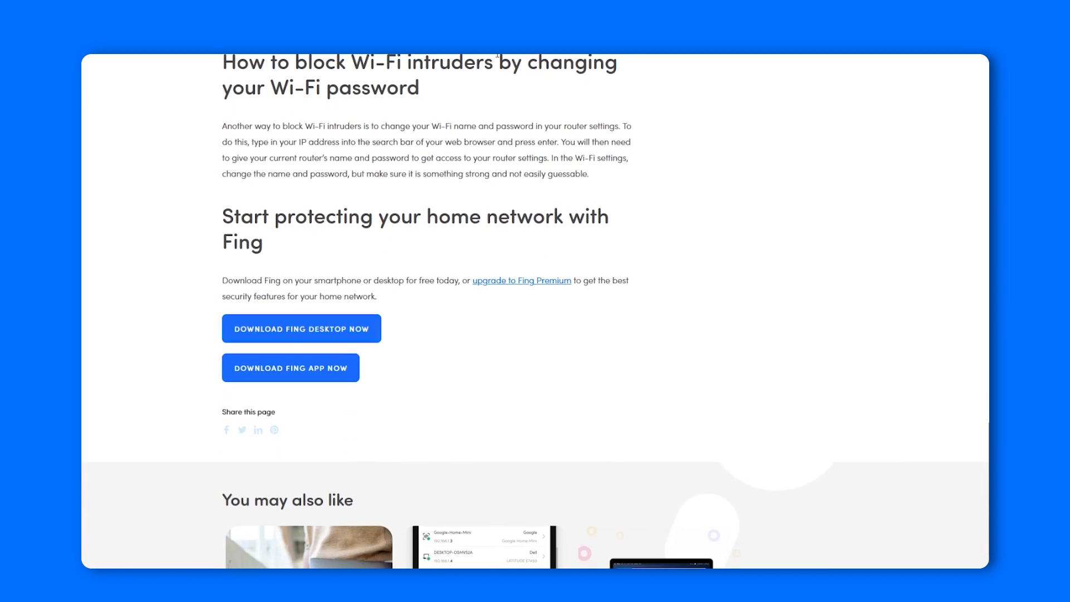